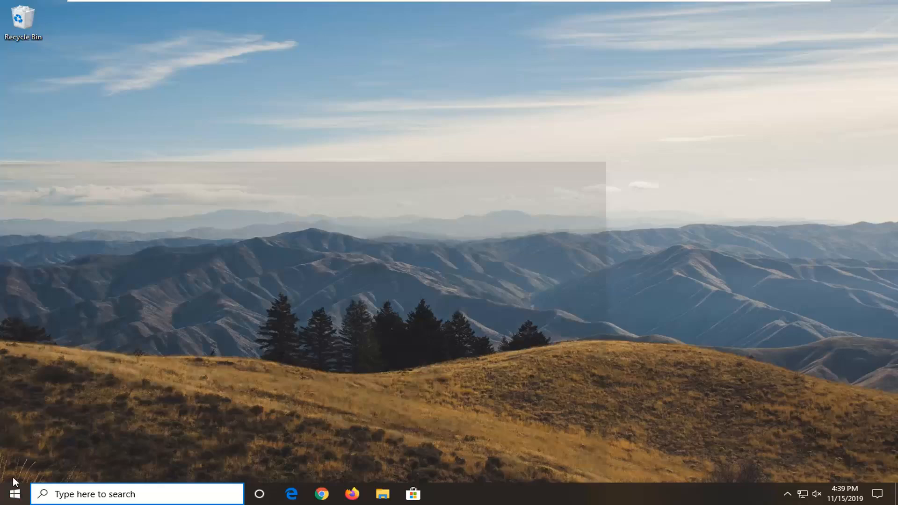
- Search Start for 'device manager' and open the Device Manager best match
text(de)
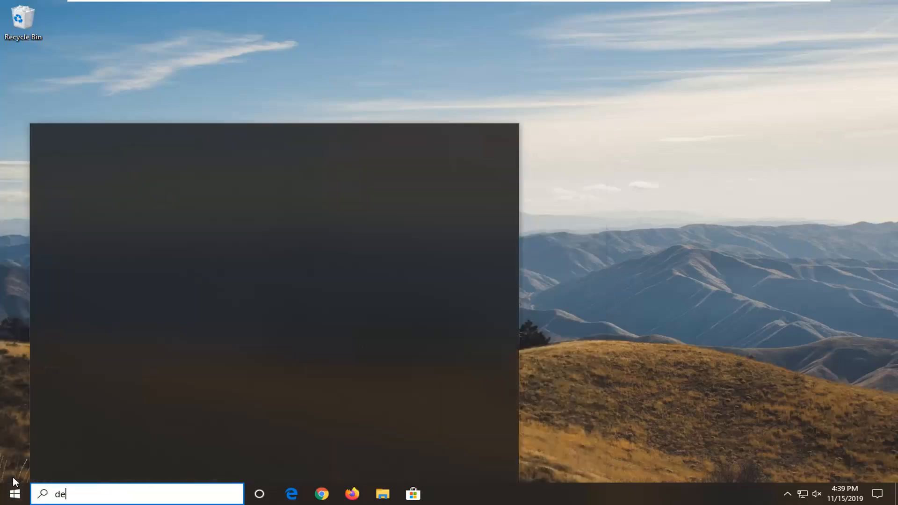
text(vice mana)
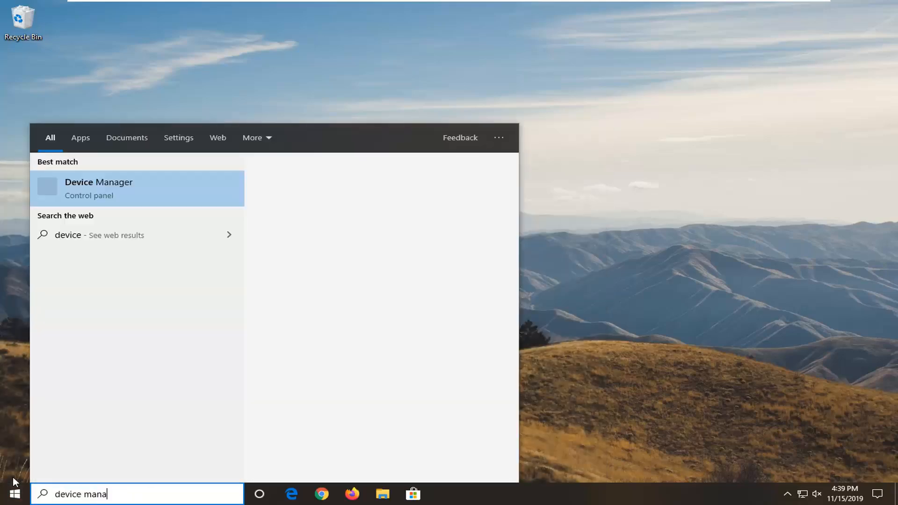
text(ger)
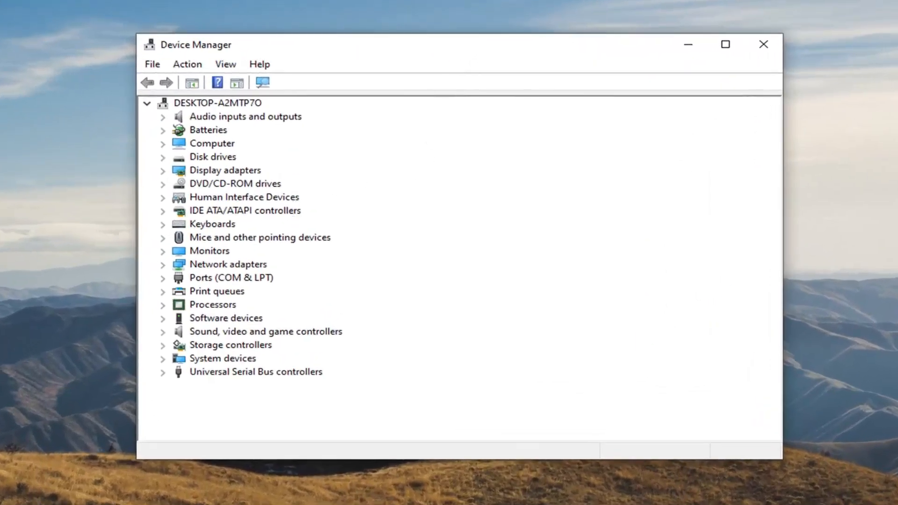
- Expand Sound, video and game controllers and right-click High Definition Audio Device
click(265, 331)
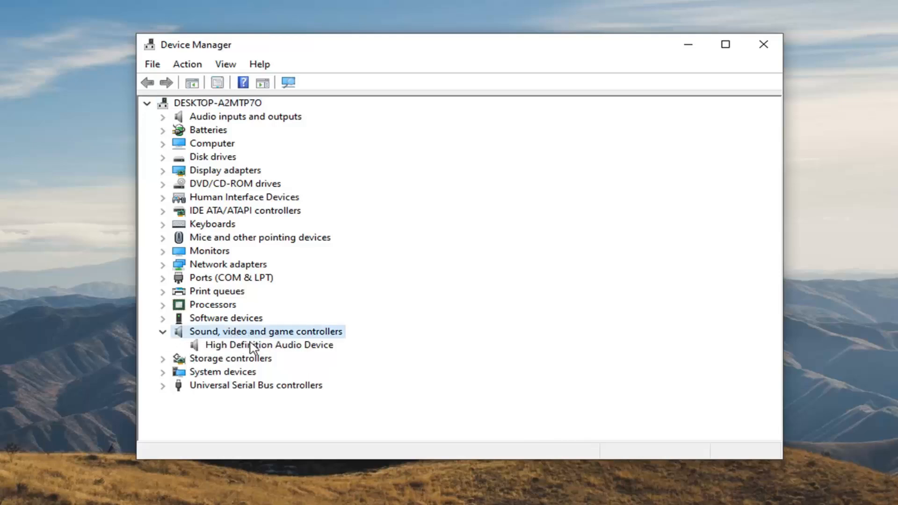
click(268, 344)
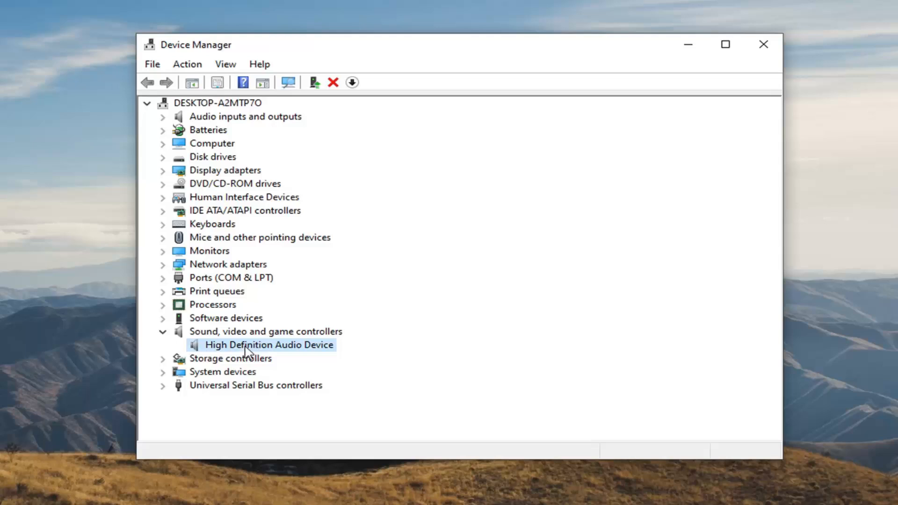
mouse_move(276, 350)
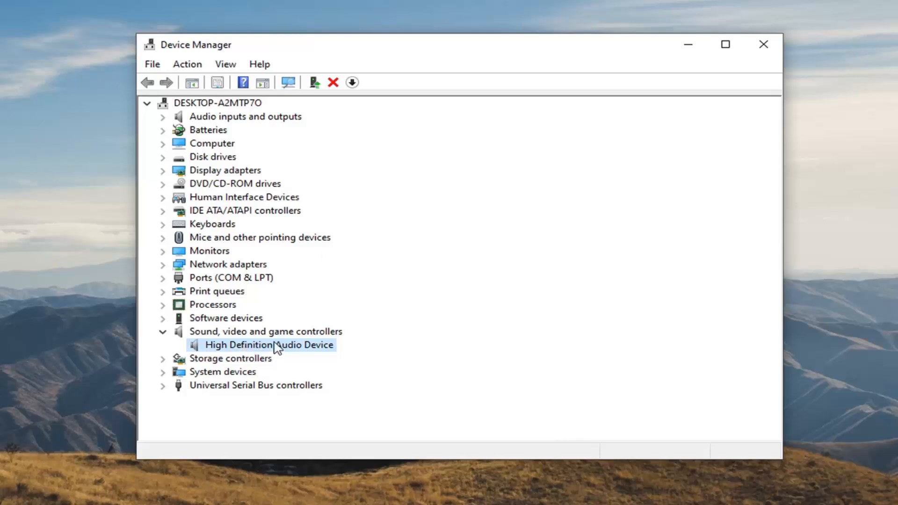
right_click(268, 345)
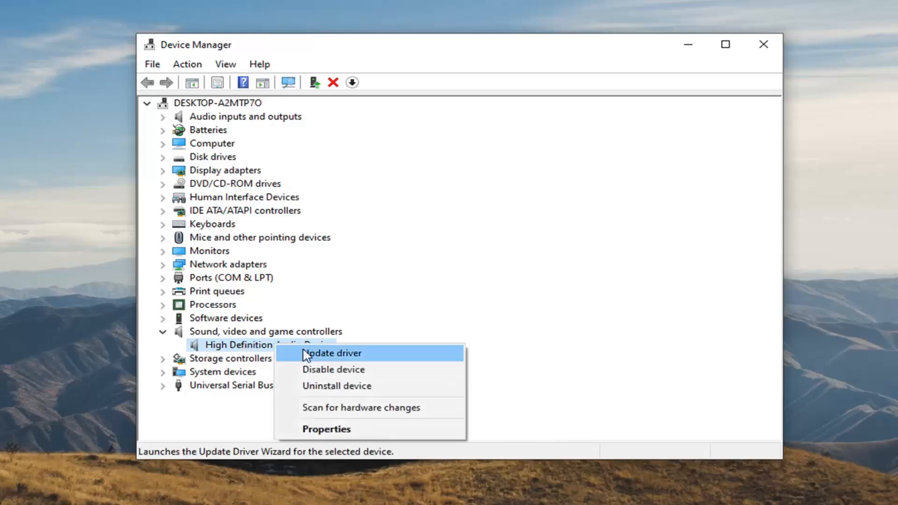
- Run Update driver for the audio device, then go back to the search choices
click(332, 352)
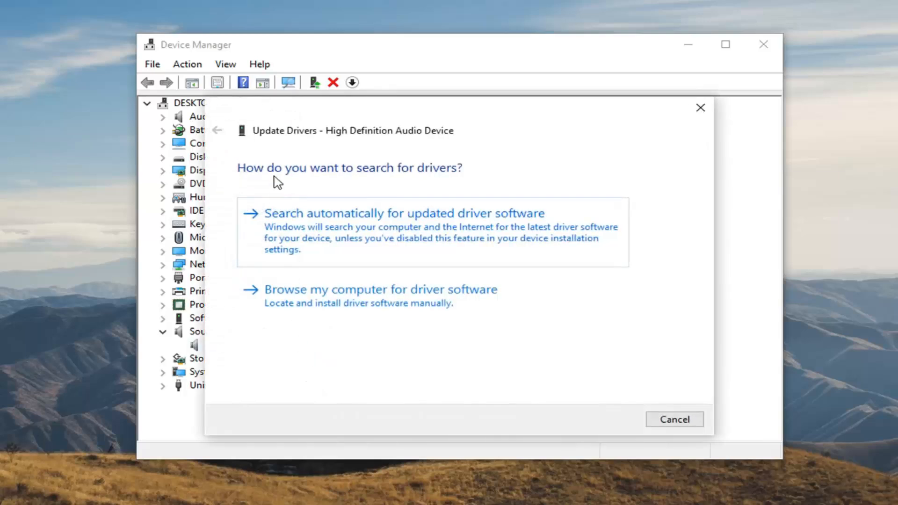
mouse_move(350, 239)
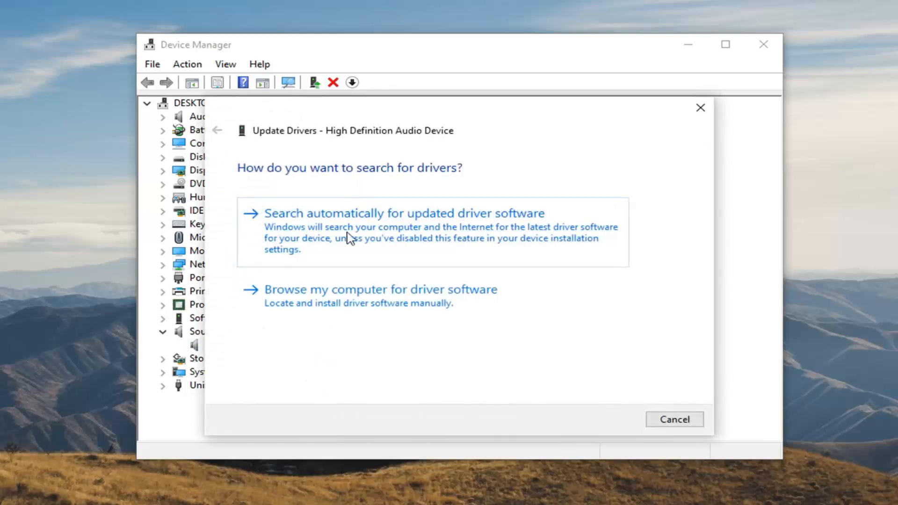
mouse_move(455, 237)
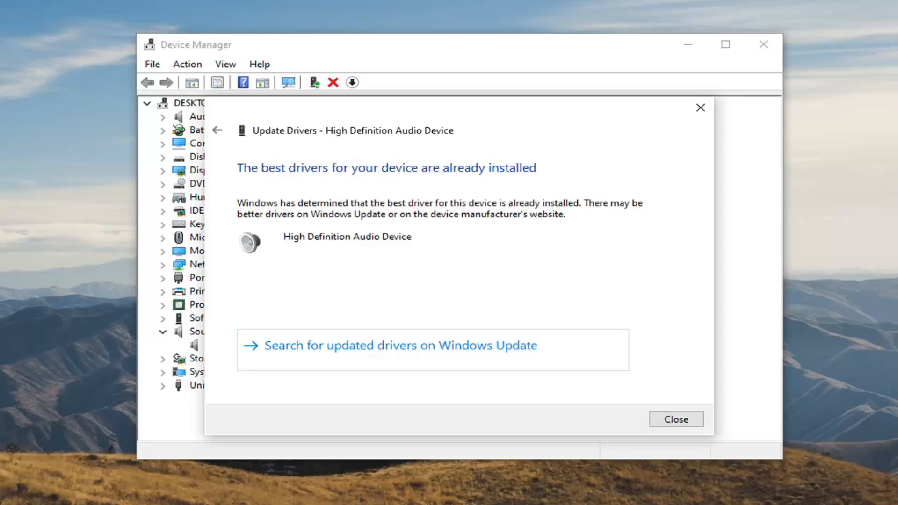
mouse_move(367, 198)
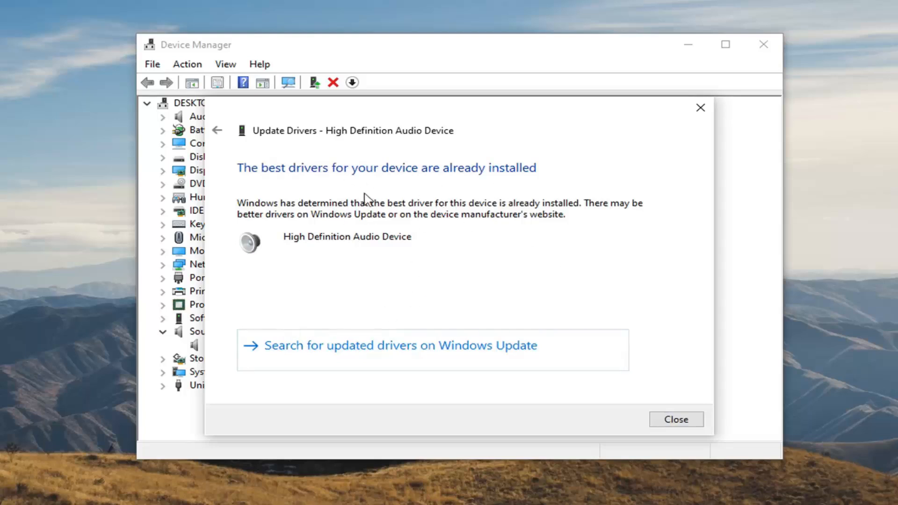
click(217, 130)
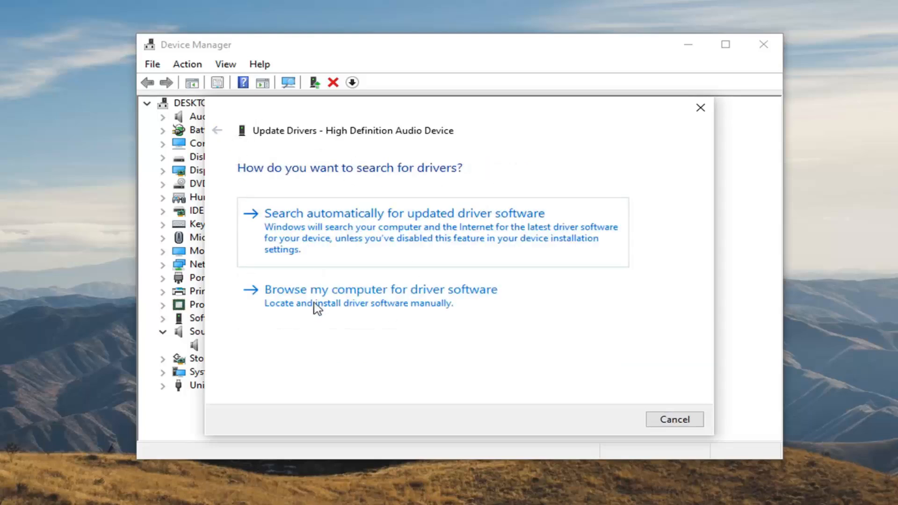
- Install the High Definition Audio Device driver from the computer's available drivers, confirming the warning
click(380, 289)
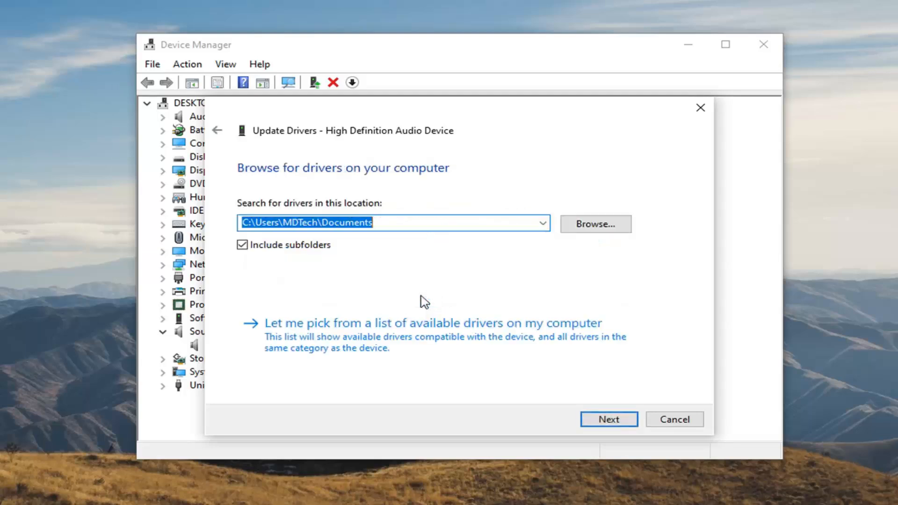
mouse_move(321, 337)
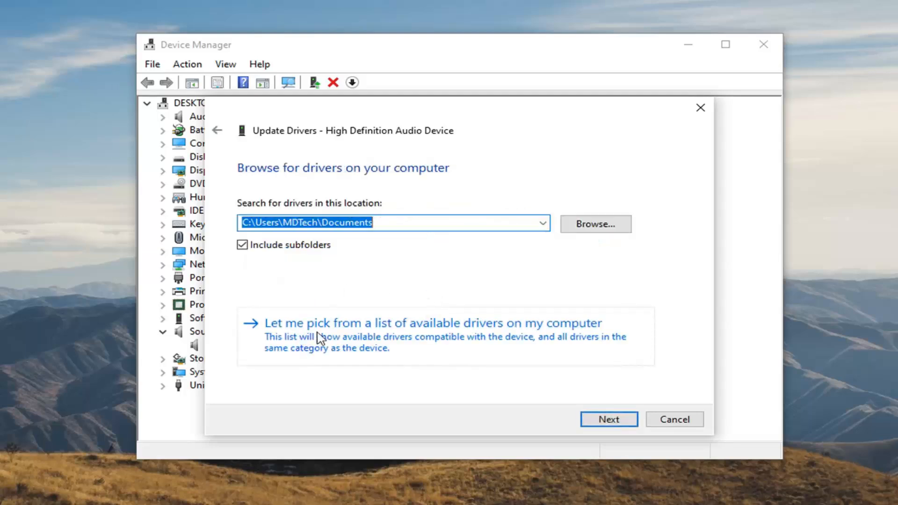
click(608, 419)
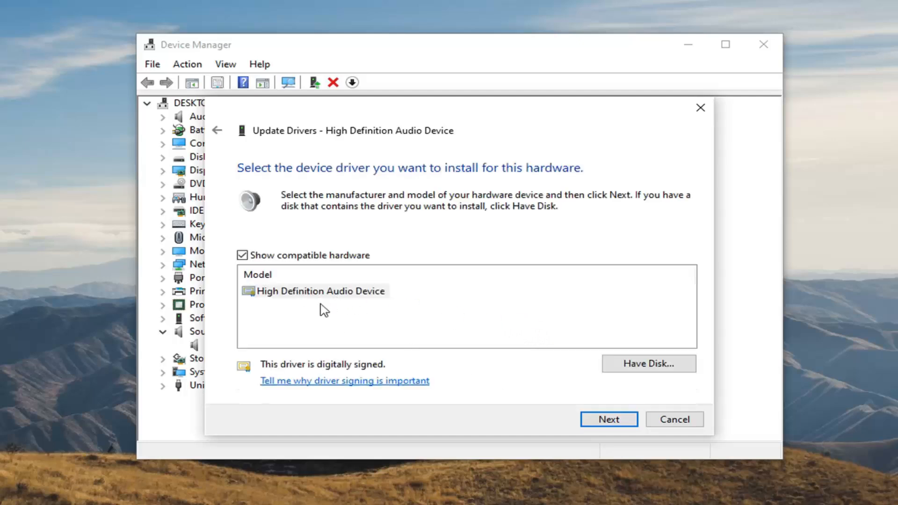
click(320, 291)
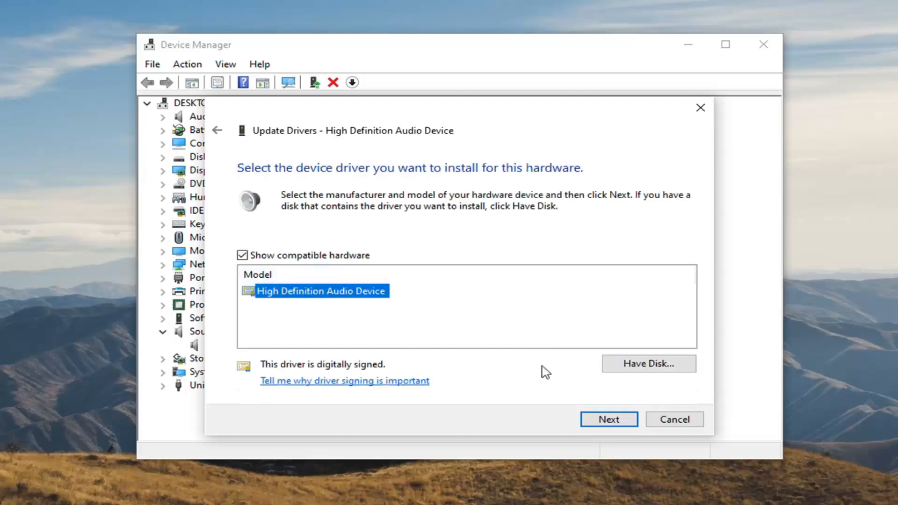
click(608, 419)
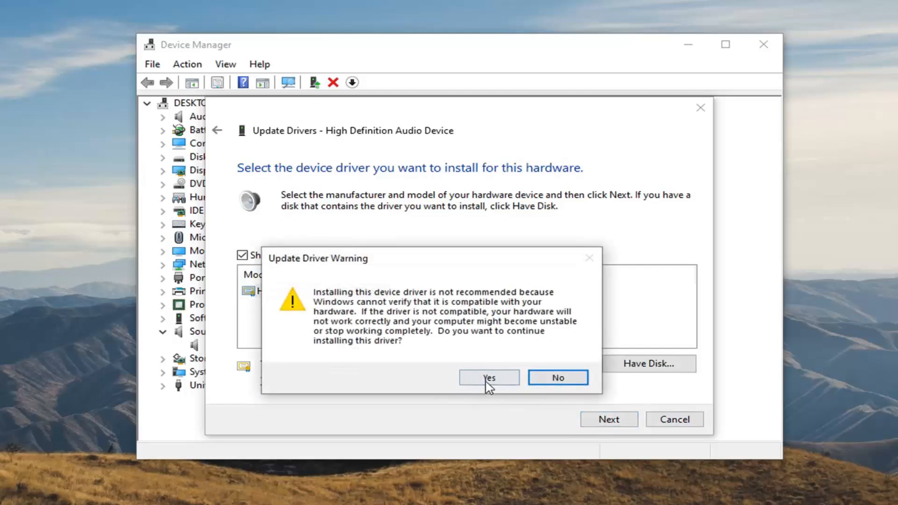
click(488, 377)
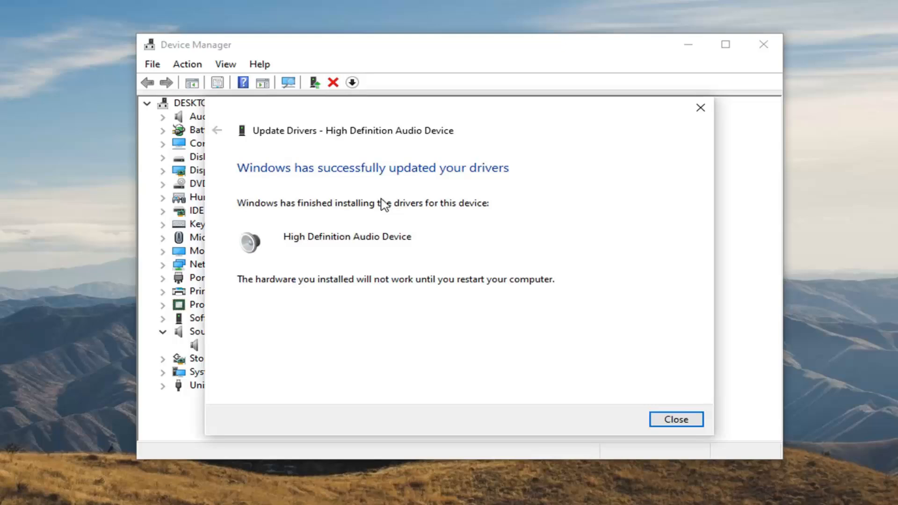
mouse_move(676, 418)
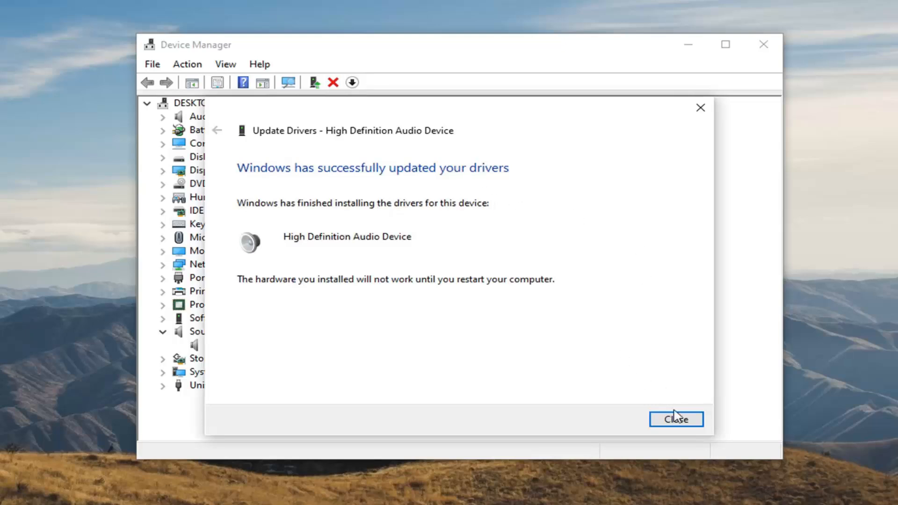
- Close the wizard, decline the restart prompt, and exit Device Manager
click(676, 418)
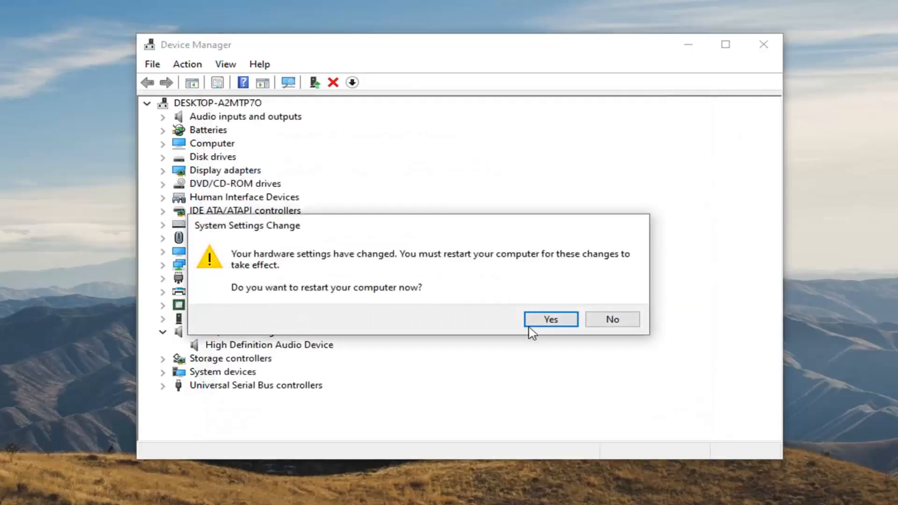
click(549, 319)
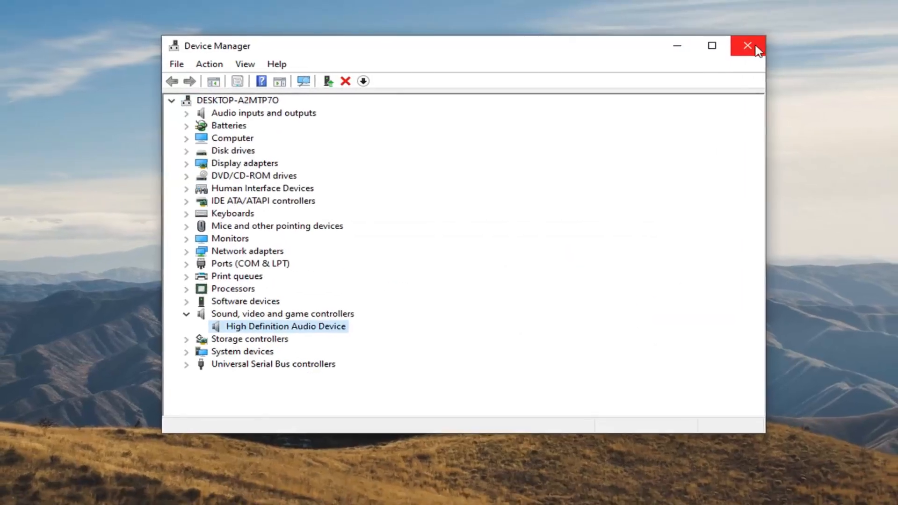
click(747, 45)
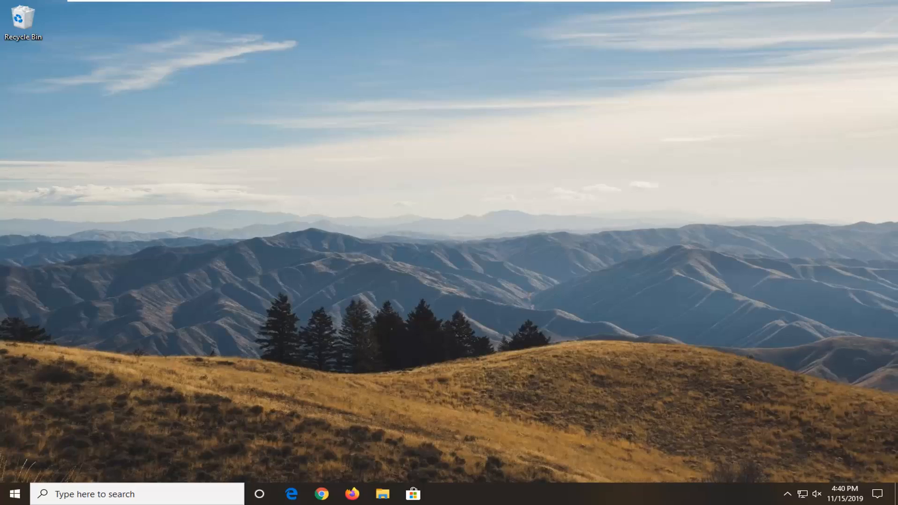
- Search Start for 'troubleshoot' to bring up Troubleshoot settings
click(13, 494)
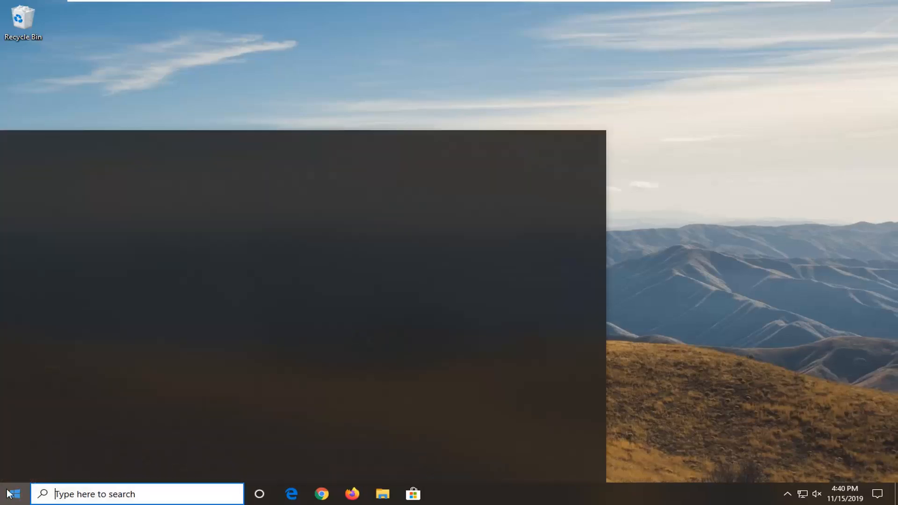
text(troubleshoot)
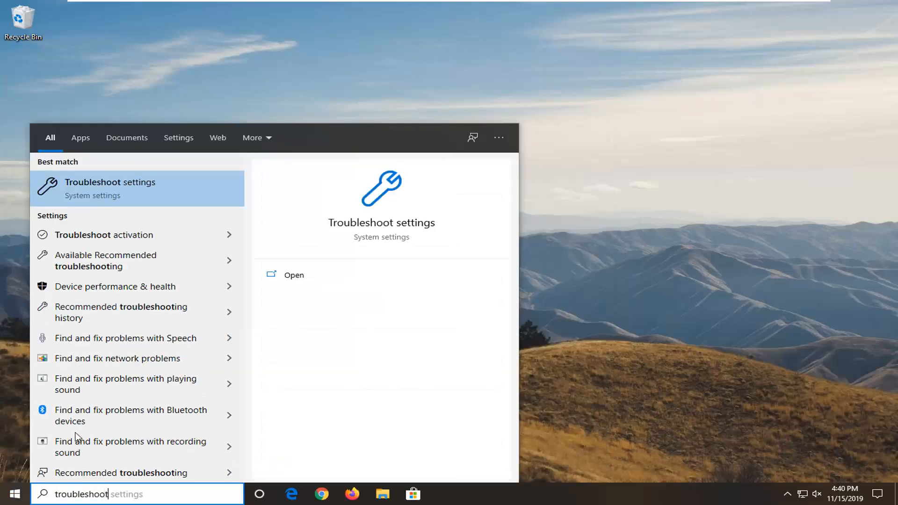
mouse_move(140, 200)
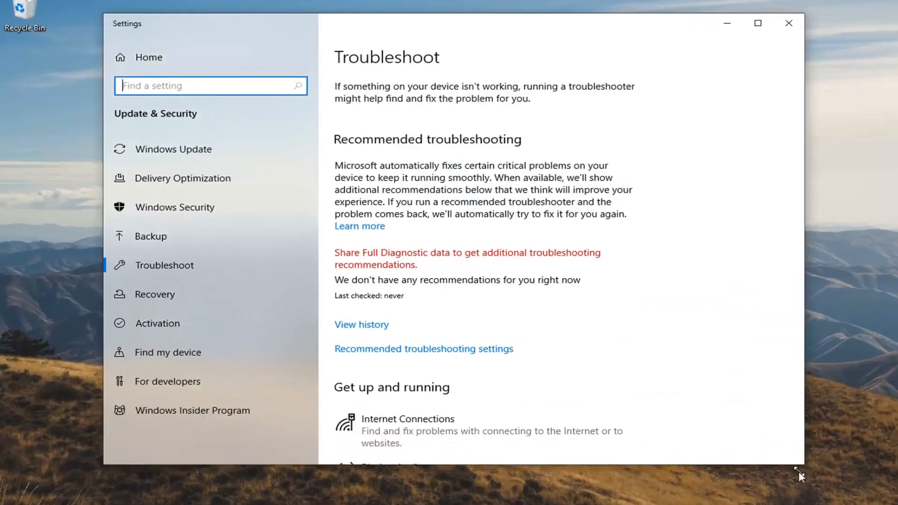
- Run the Playing Audio troubleshooter from the Troubleshoot page
scroll(down, 3)
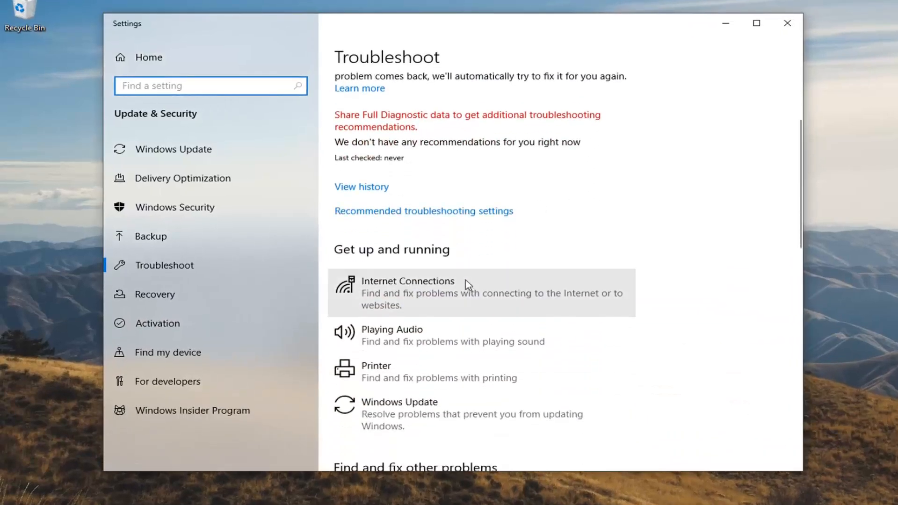
mouse_move(388, 348)
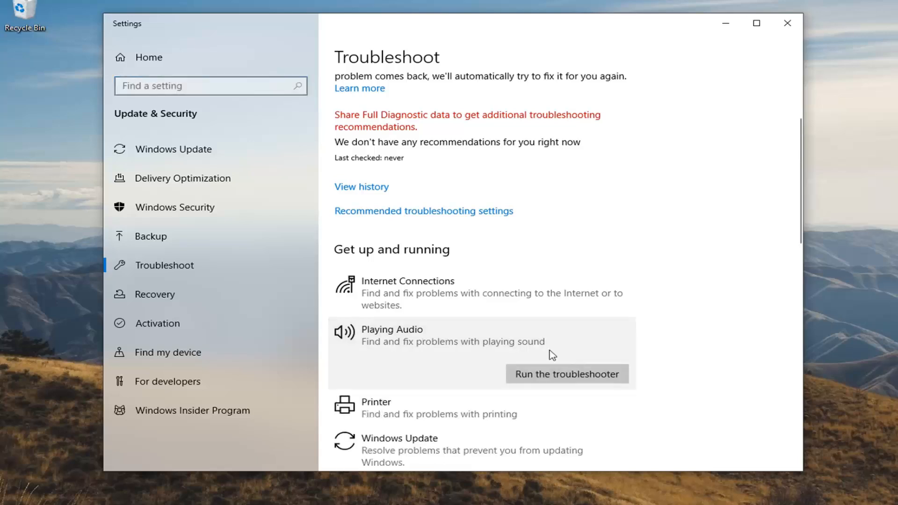
click(567, 375)
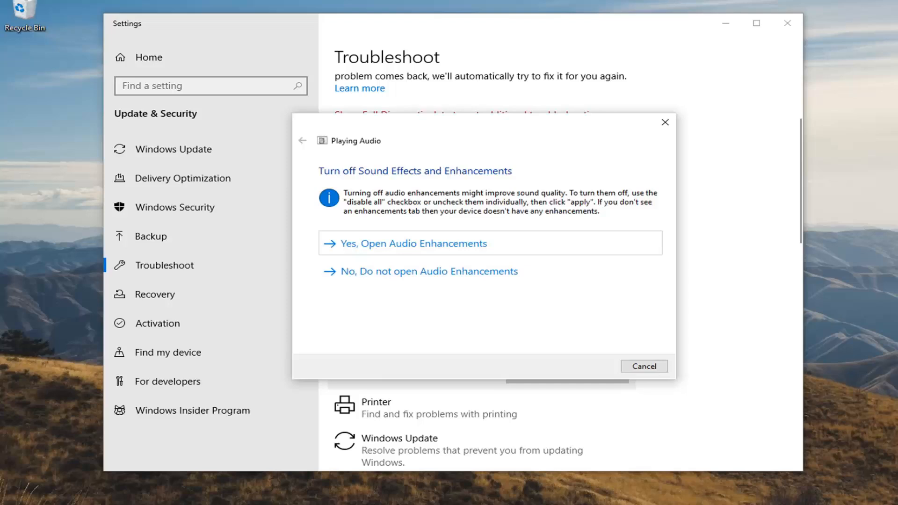
mouse_move(454, 177)
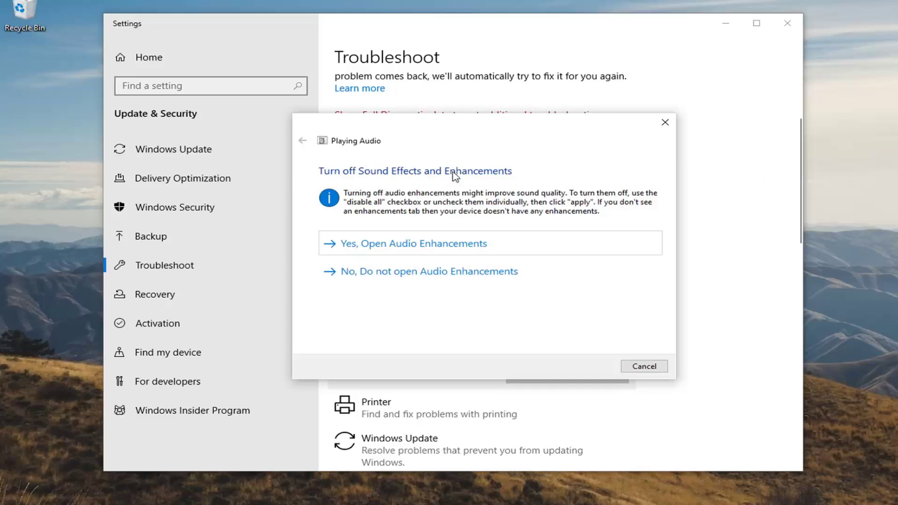
mouse_move(377, 249)
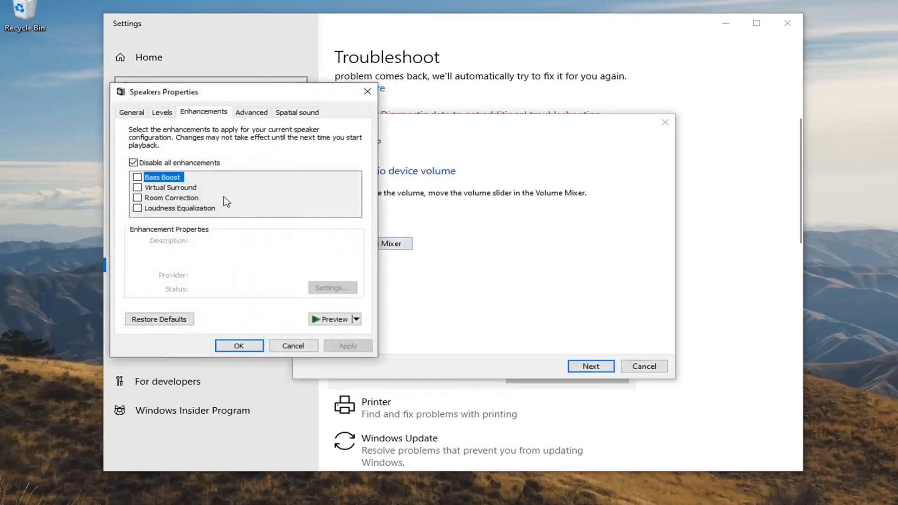
- Disable all speaker enhancements so the troubleshooter finishes and fixes the muted device
click(133, 163)
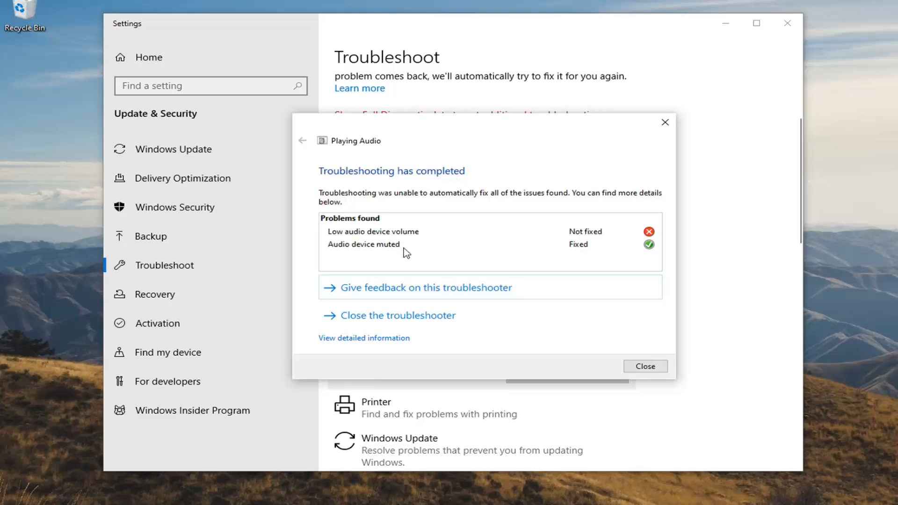
mouse_move(488, 292)
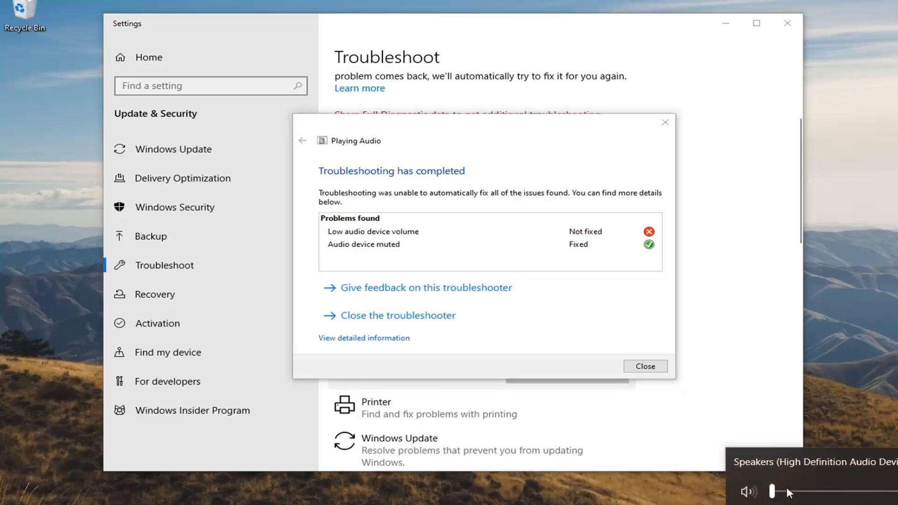
- Close the finished Playing Audio troubleshooter and the Settings window
click(748, 491)
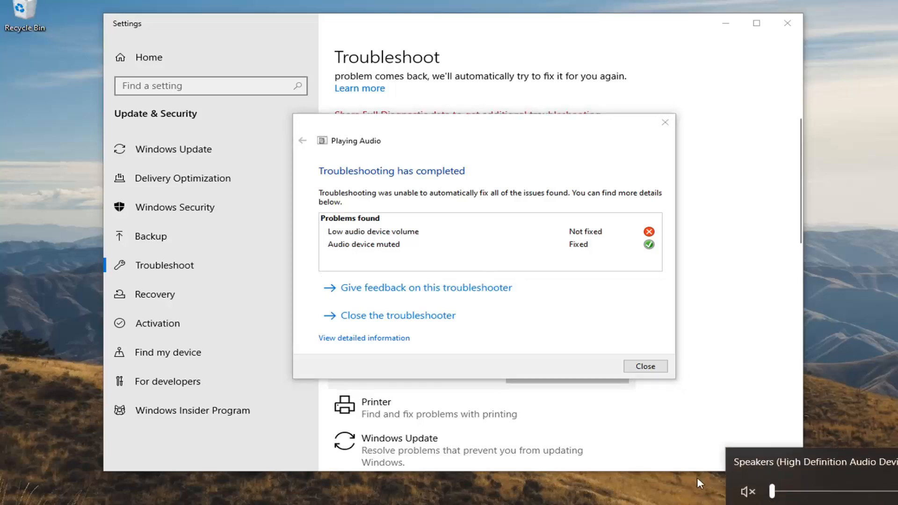
mouse_move(562, 156)
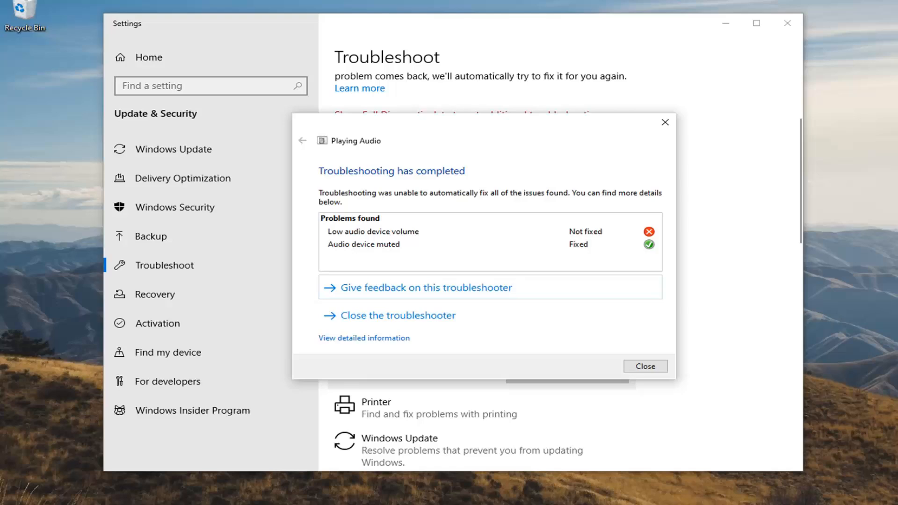
click(645, 366)
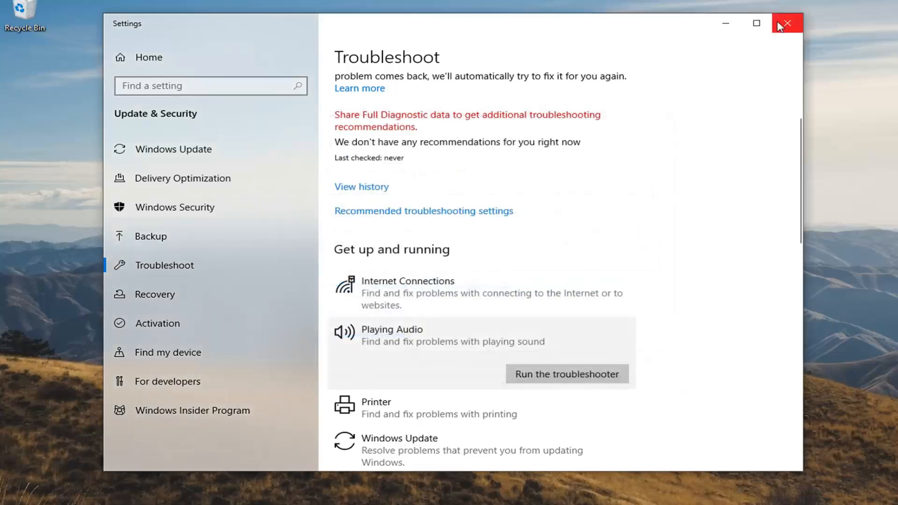
click(787, 24)
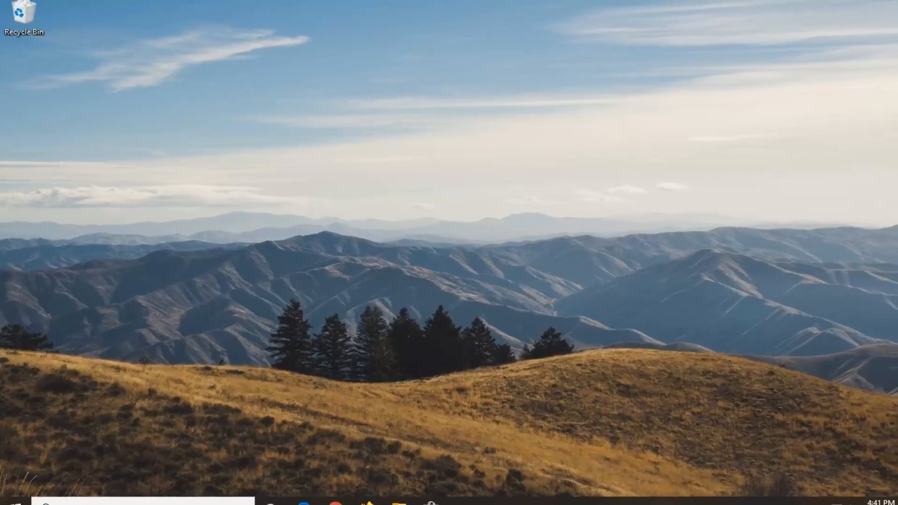